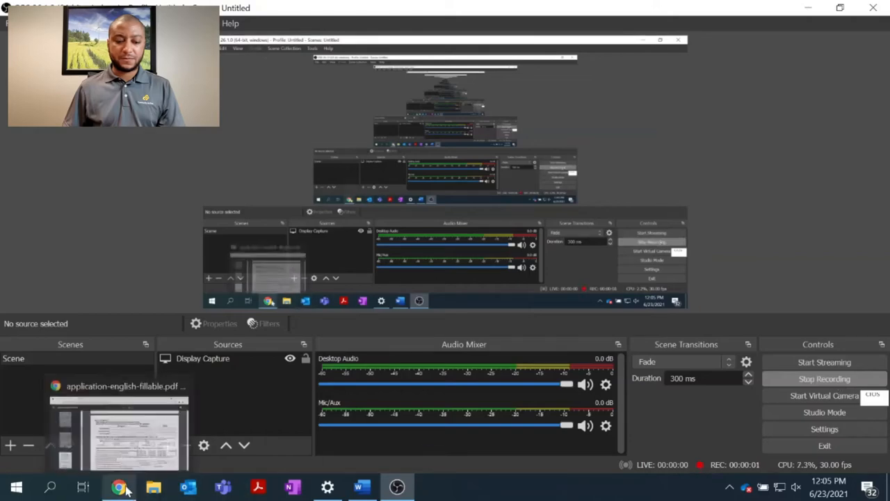
Step: Bring the fillable application PDF to the front at Part 3 Heat Sources, Heating No. 1 Company Name field active
{"action": "left_click", "coordinate": [120, 487]}
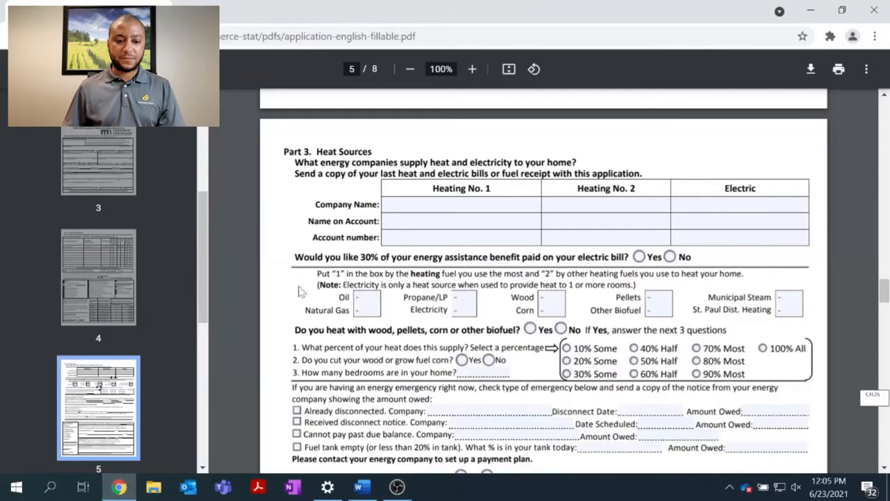
{"action": "left_click", "coordinate": [460, 203]}
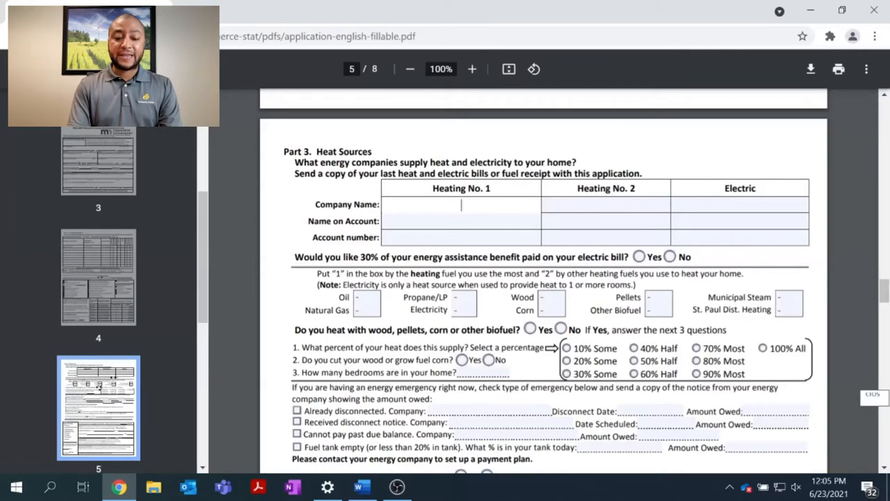
Step: Enter Heating No. 1 as company Centerpoint, account holder John Doe, account number 67891234
{"action": "type", "text": "Centerpoint"}
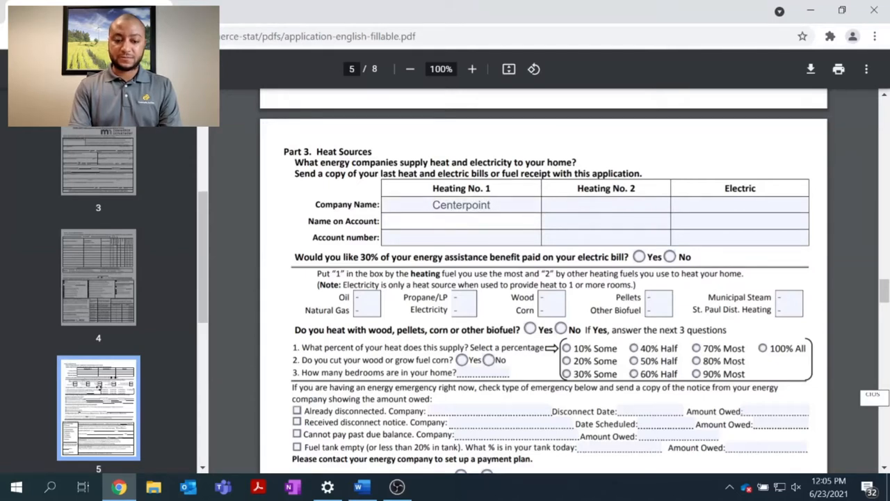
{"action": "type", "text": "John"}
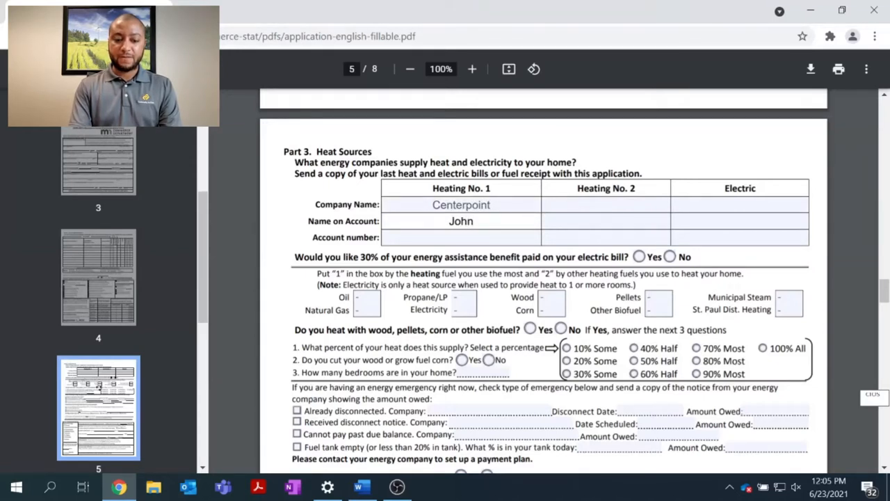
{"action": "left_click", "coordinate": [462, 220]}
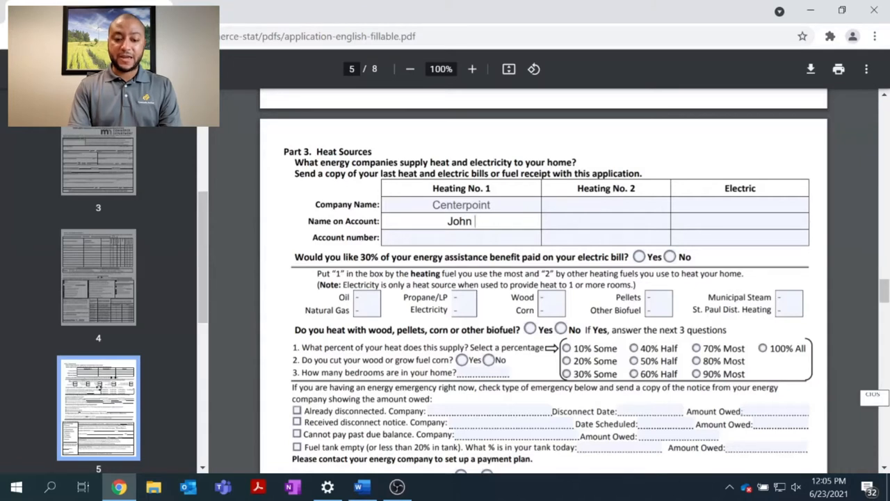
{"action": "type", "text": "Do"}
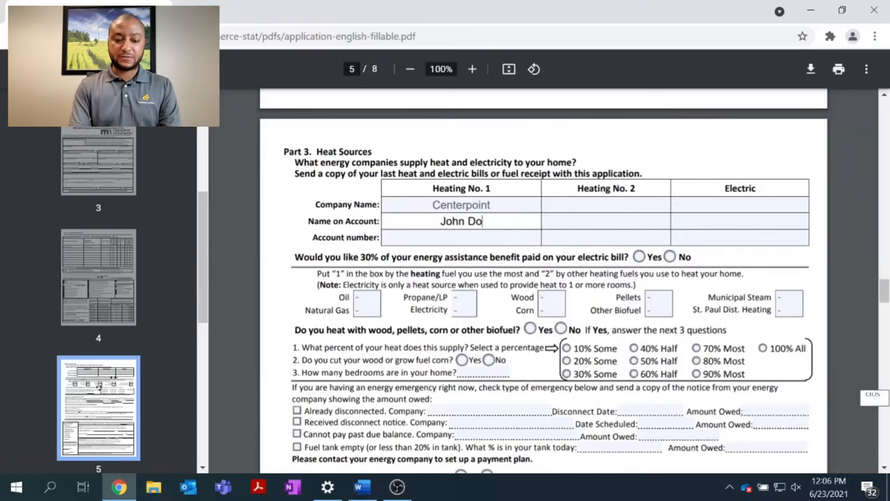
{"action": "type", "text": "e"}
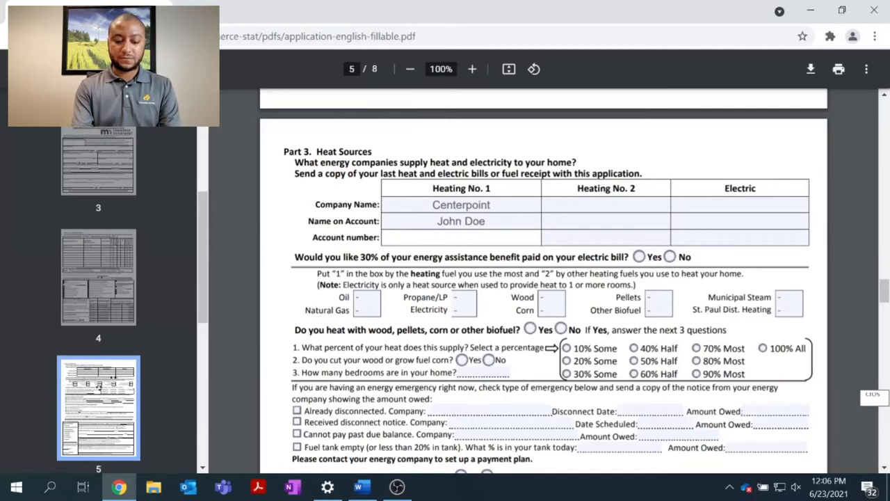
{"action": "type", "text": "67891234"}
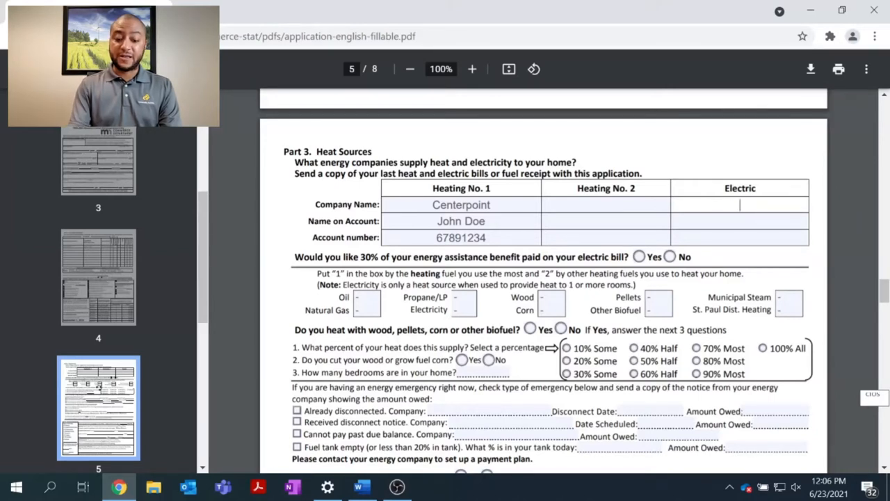
Step: Enter the Electric column as Xcel Energy, John Doe, account number 555666777
{"action": "type", "text": "X"}
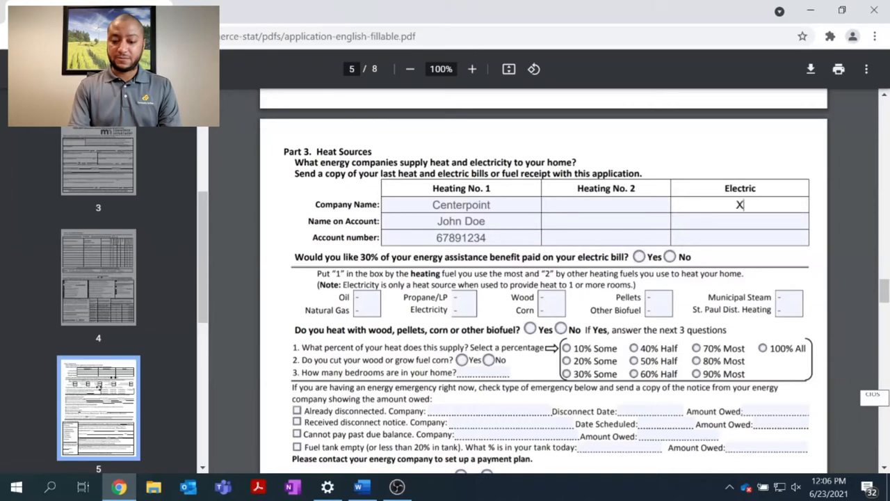
{"action": "type", "text": "cel Ener"}
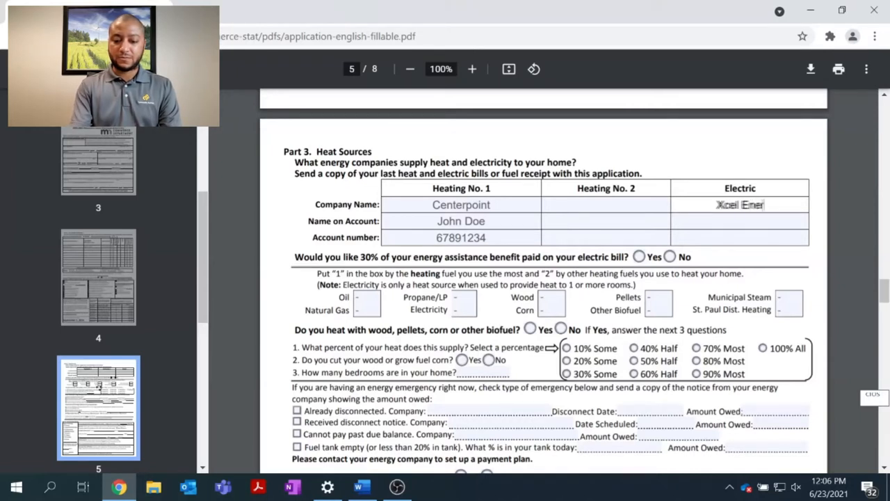
{"action": "type", "text": "Xcel Energy"}
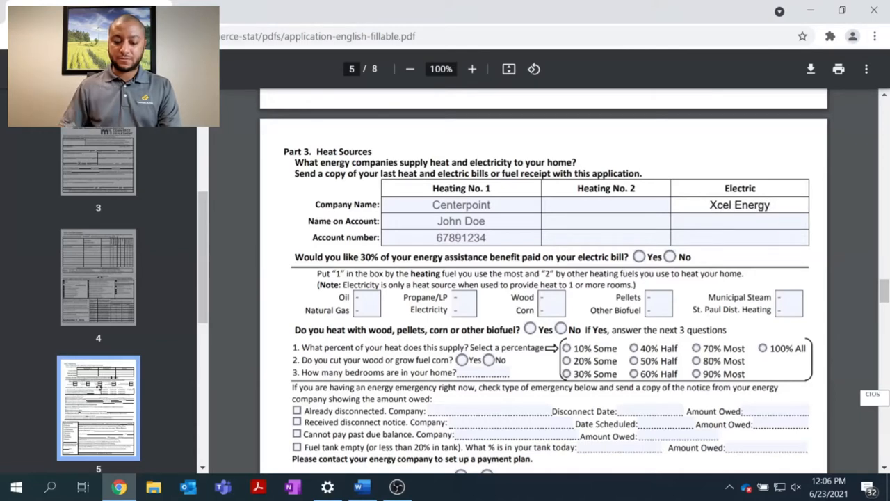
{"action": "type", "text": "John Doe"}
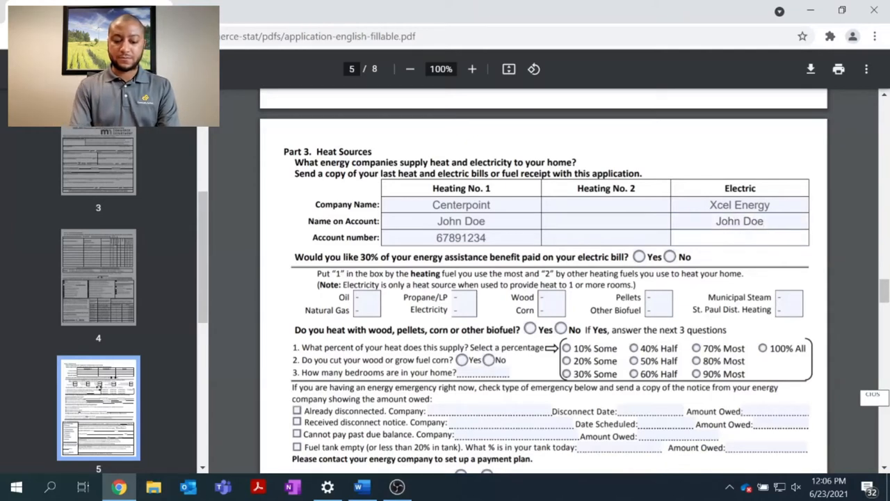
{"action": "type", "text": "555666"}
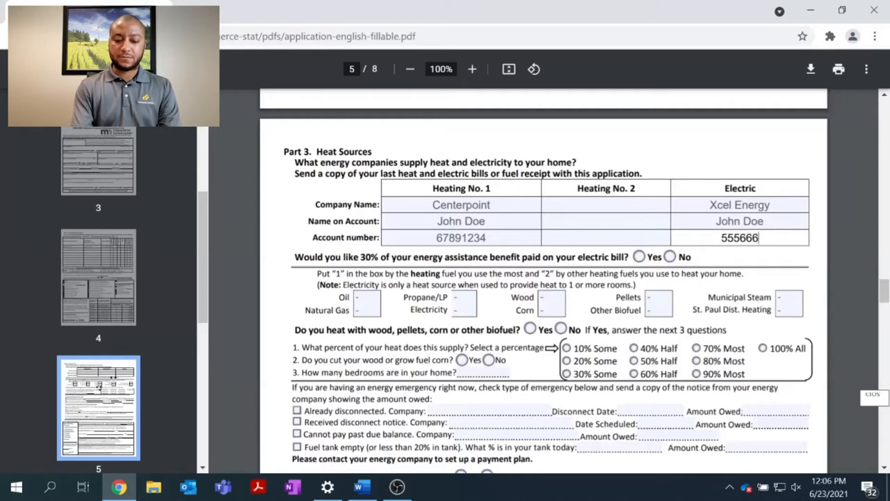
{"action": "type", "text": "777"}
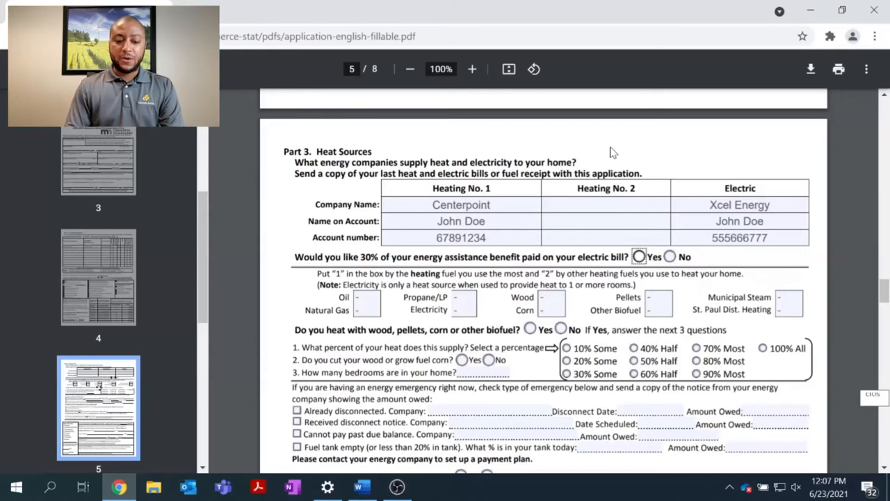
{"action": "mouse_move", "coordinate": [406, 253]}
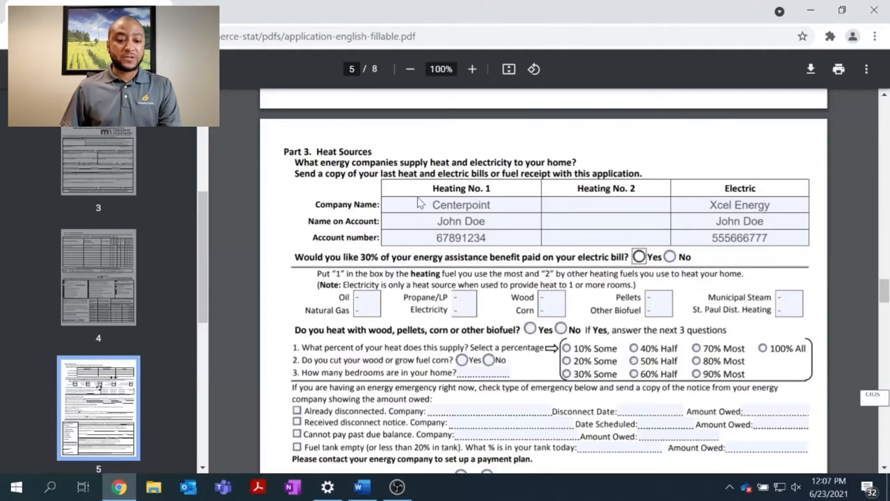
{"action": "mouse_move", "coordinate": [441, 253]}
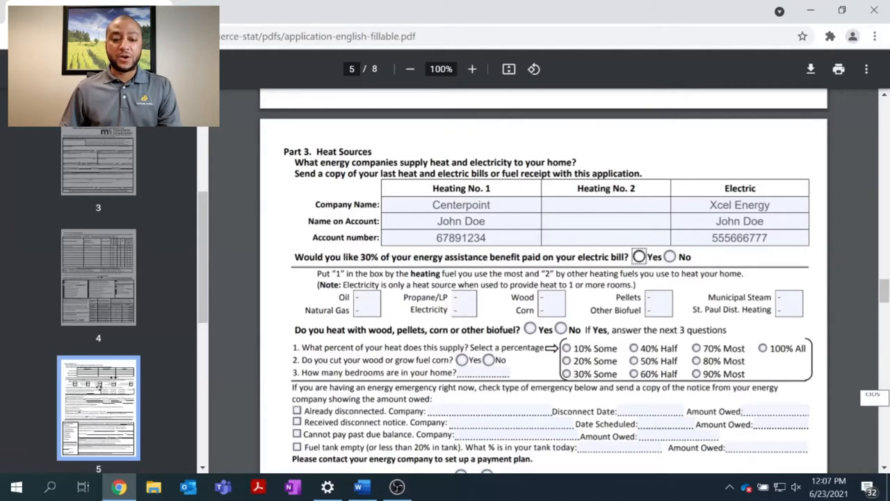
{"action": "mouse_move", "coordinate": [417, 256]}
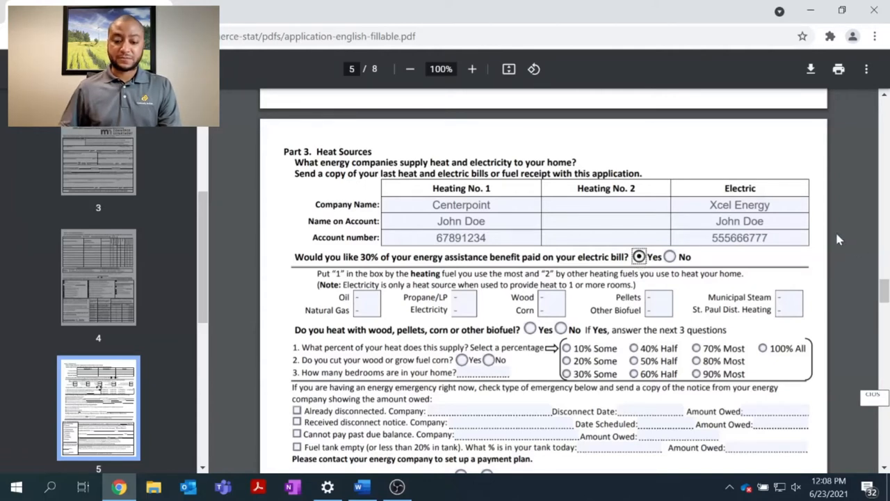
Step: Rank Natural Gas as heating fuel number 1 in the fuel type boxes
{"action": "scroll", "scroll_direction": "down", "scroll_amount": 3}
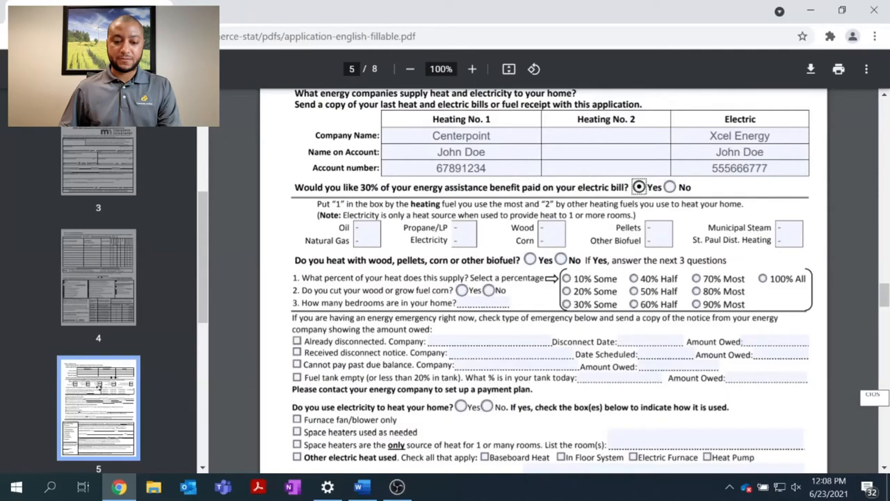
{"action": "scroll", "scroll_direction": "down", "scroll_amount": 3}
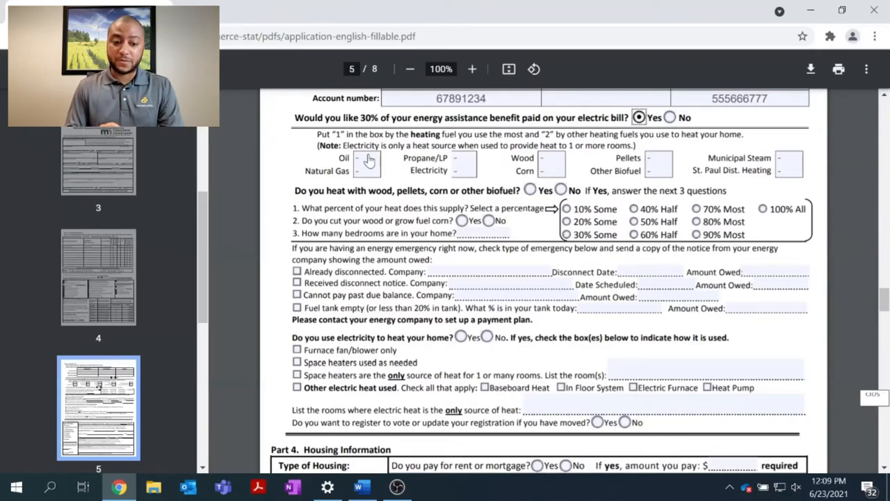
{"action": "mouse_move", "coordinate": [367, 174]}
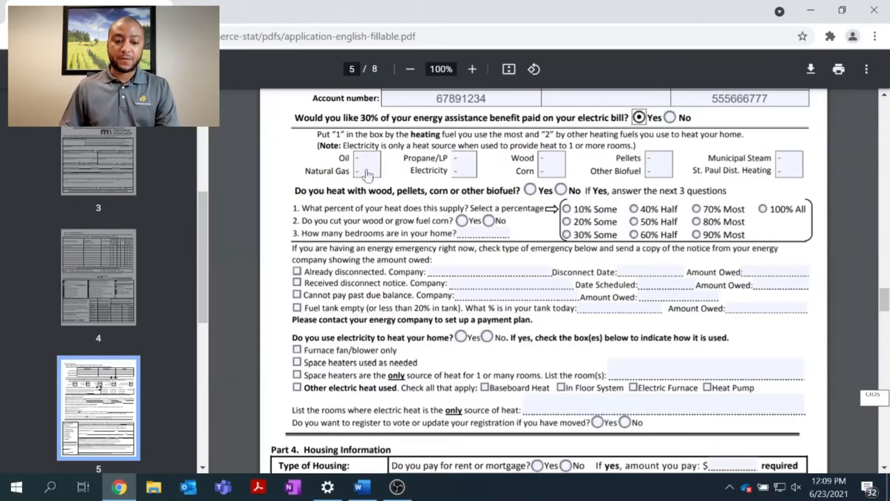
{"action": "left_click", "coordinate": [373, 171]}
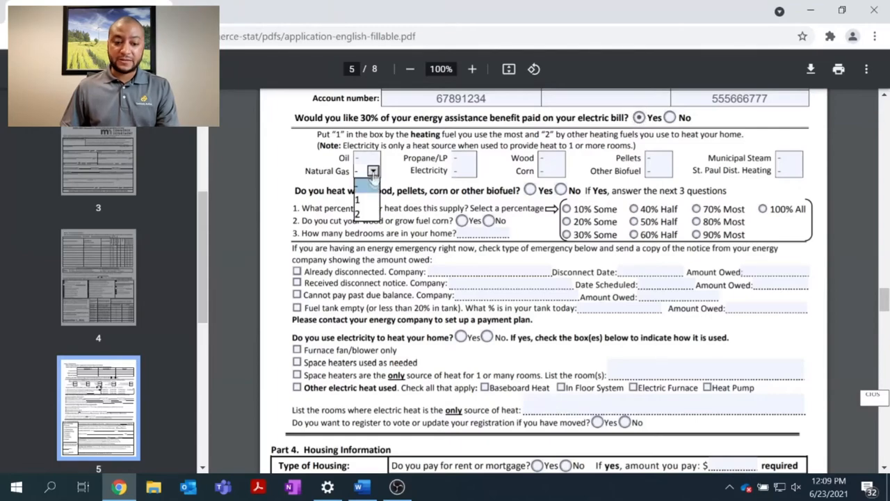
{"action": "left_click", "coordinate": [356, 171]}
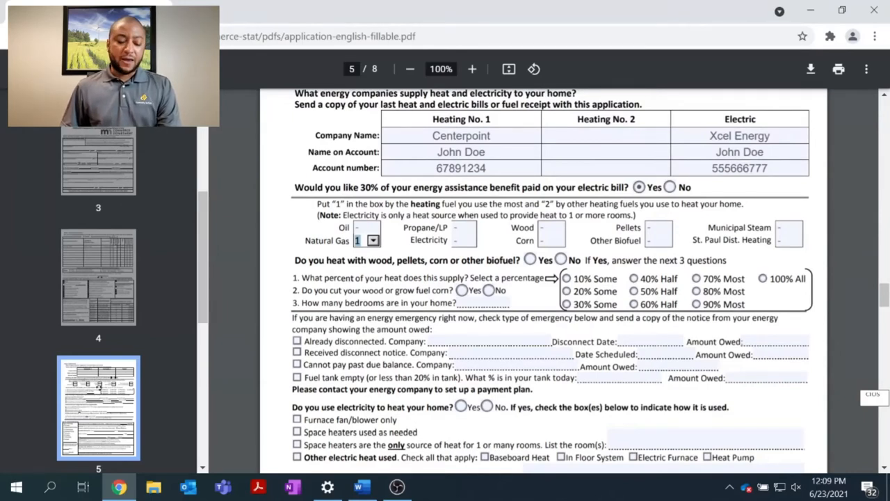
{"action": "mouse_move", "coordinate": [367, 231]}
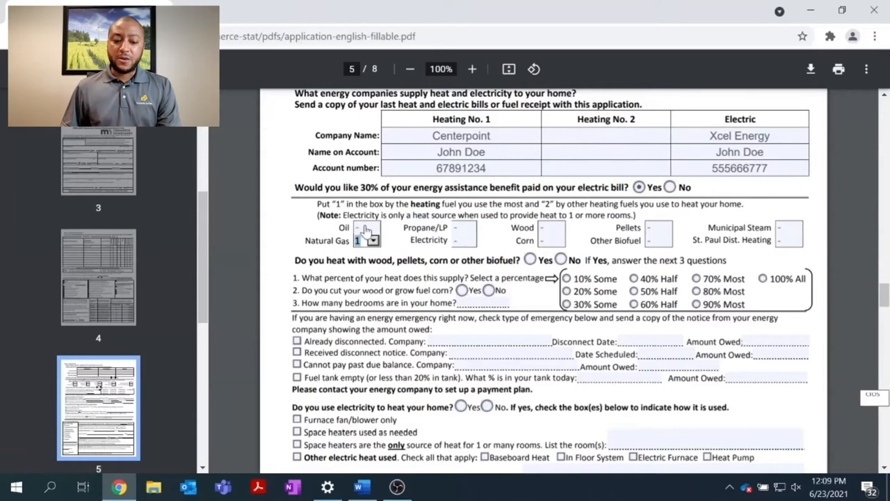
{"action": "mouse_move", "coordinate": [459, 234]}
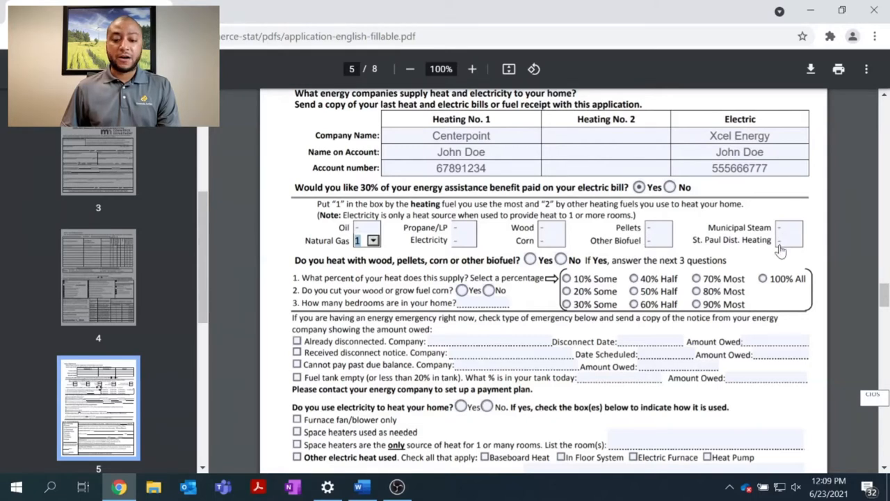
{"action": "mouse_move", "coordinate": [585, 249]}
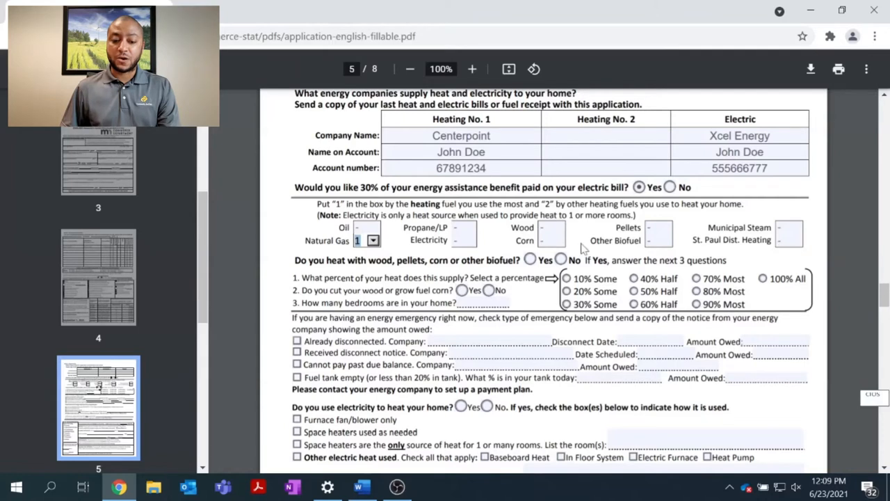
{"action": "mouse_move", "coordinate": [461, 246]}
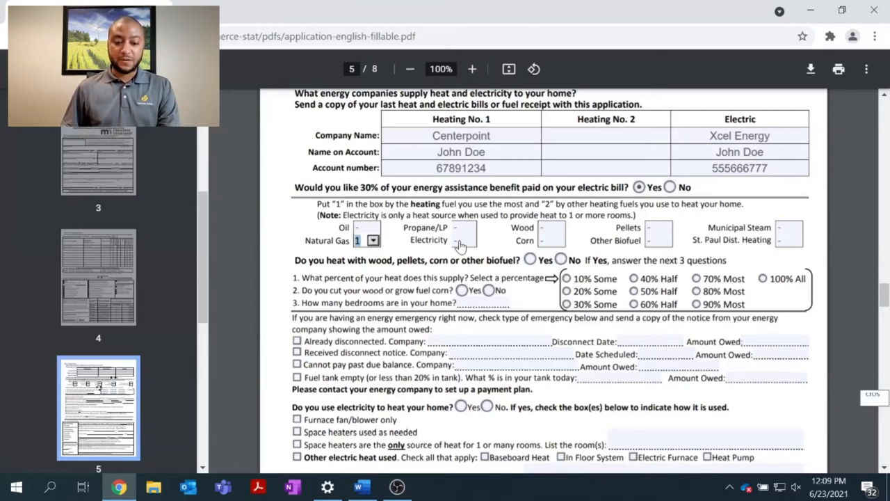
Step: Mark the wood/biofuel heat share as 50% Half, then change it to 40% Half
{"action": "left_click", "coordinate": [372, 240]}
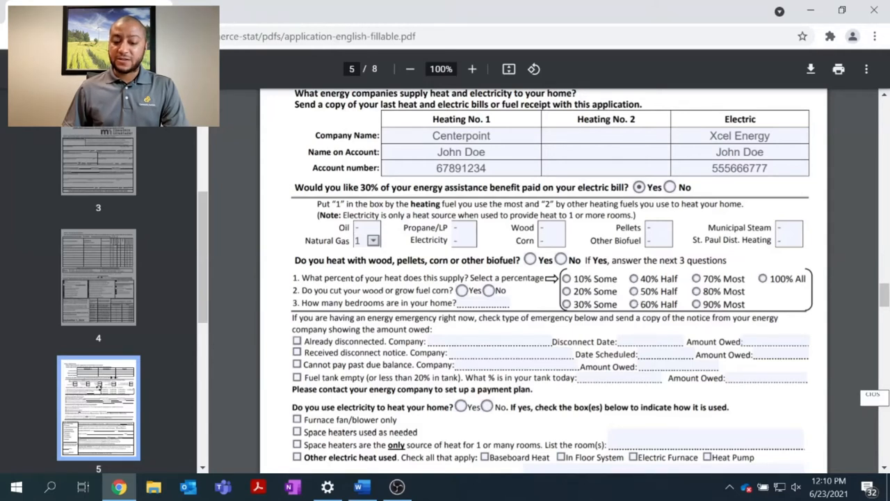
{"action": "left_click", "coordinate": [634, 290]}
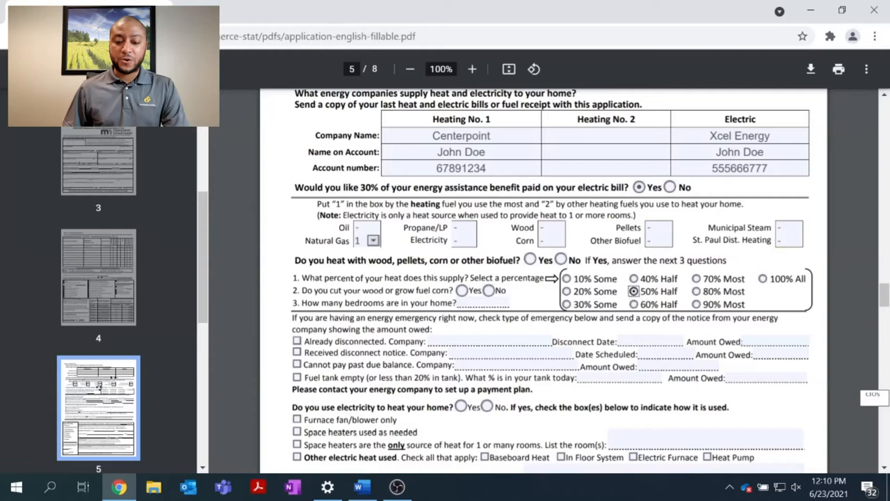
{"action": "left_click", "coordinate": [635, 279]}
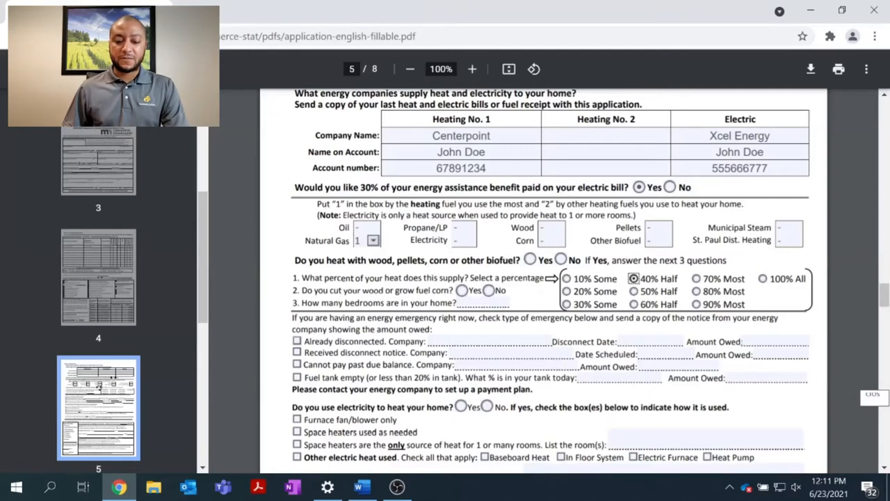
Step: Scroll down to the 'Do you use electricity to heat your home?' questions
{"action": "scroll", "scroll_direction": "down", "scroll_amount": 3}
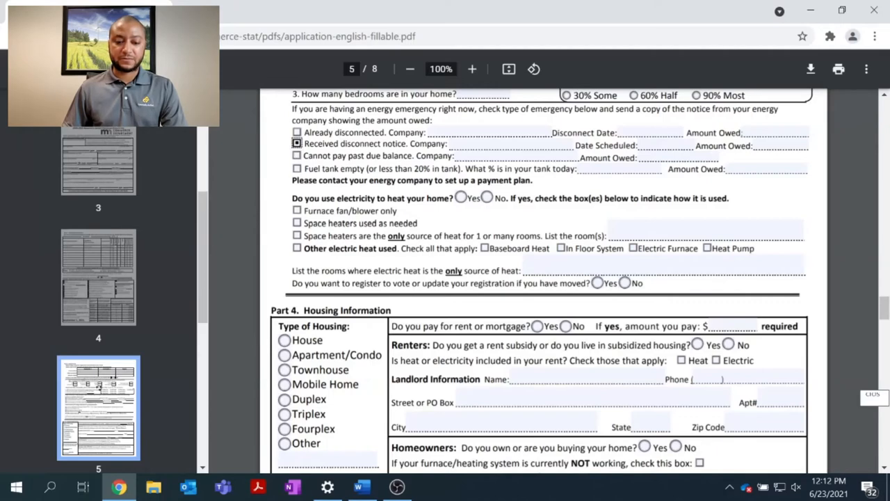
{"action": "scroll", "scroll_direction": "down", "scroll_amount": 3}
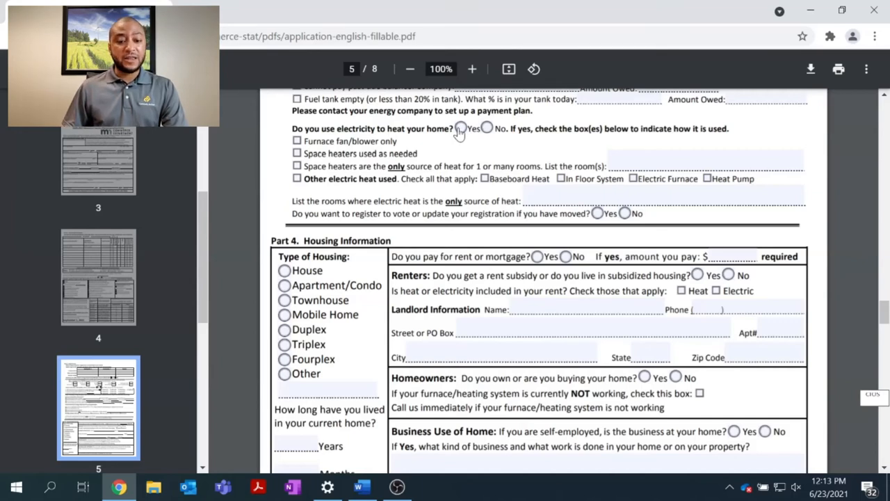
Step: Answer Yes to electric heat and check space heaters used as needed and as only heat source
{"action": "left_click", "coordinate": [461, 128]}
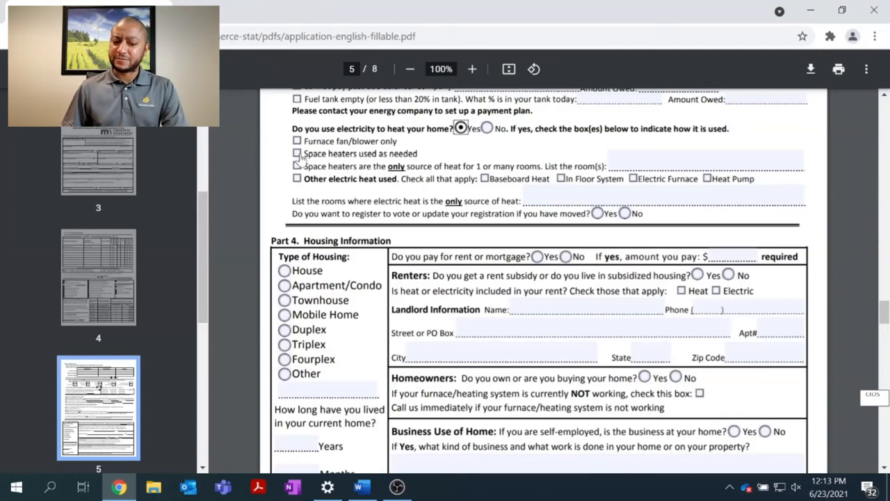
{"action": "left_click", "coordinate": [297, 153]}
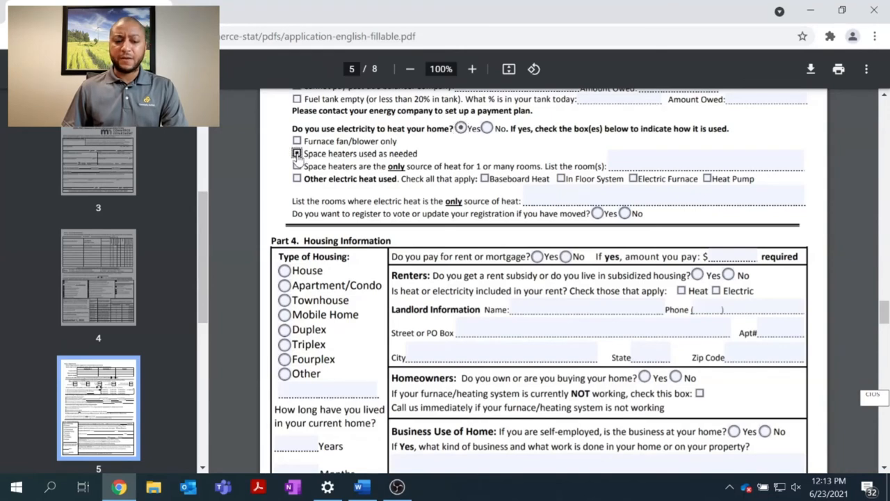
{"action": "left_click", "coordinate": [297, 153]}
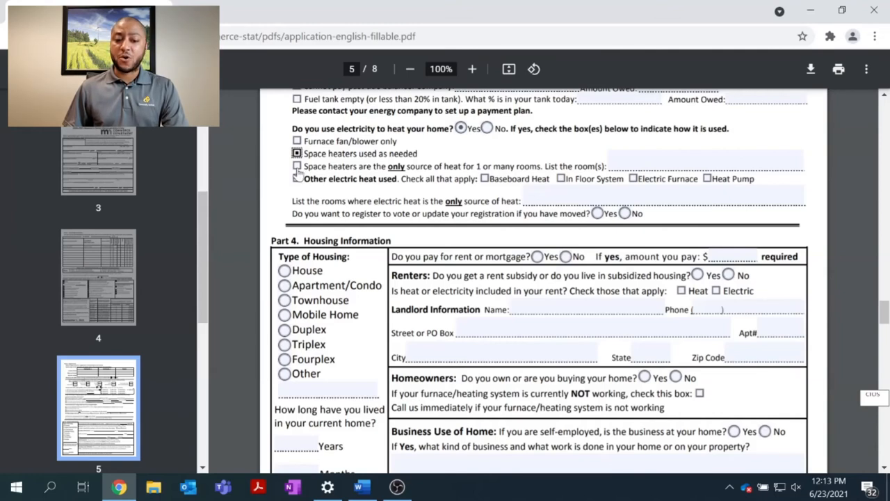
{"action": "left_click", "coordinate": [297, 165]}
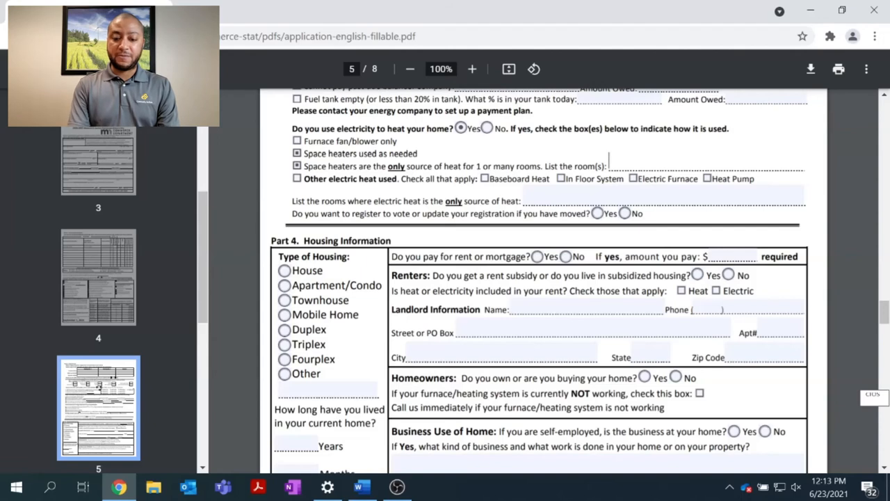
Step: List 'living room, master bedroom' as space-heated rooms and 'upstairs bedroom' as electric-only
{"action": "type", "text": "living"}
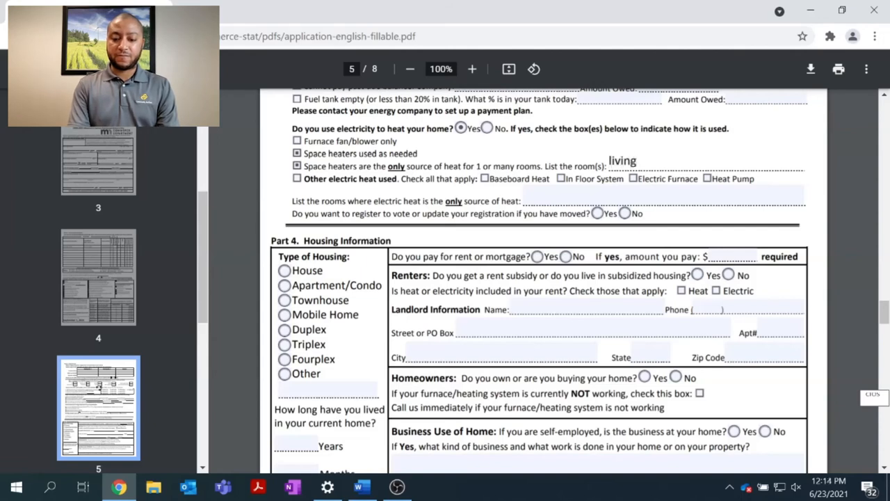
{"action": "type", "text": "room,"}
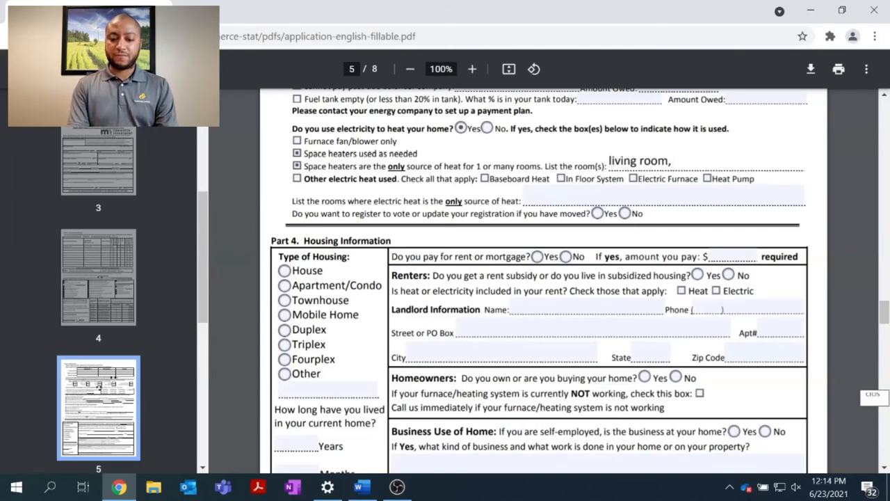
{"action": "type", "text": "master b"}
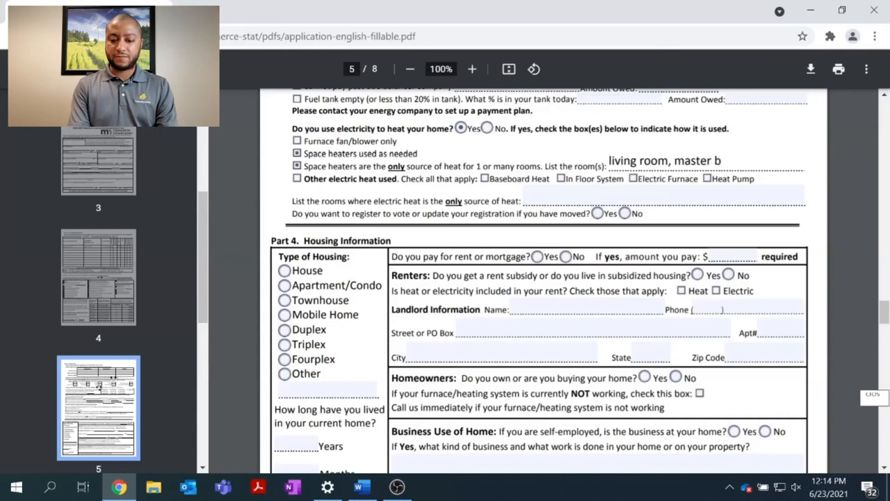
{"action": "type", "text": "edroom"}
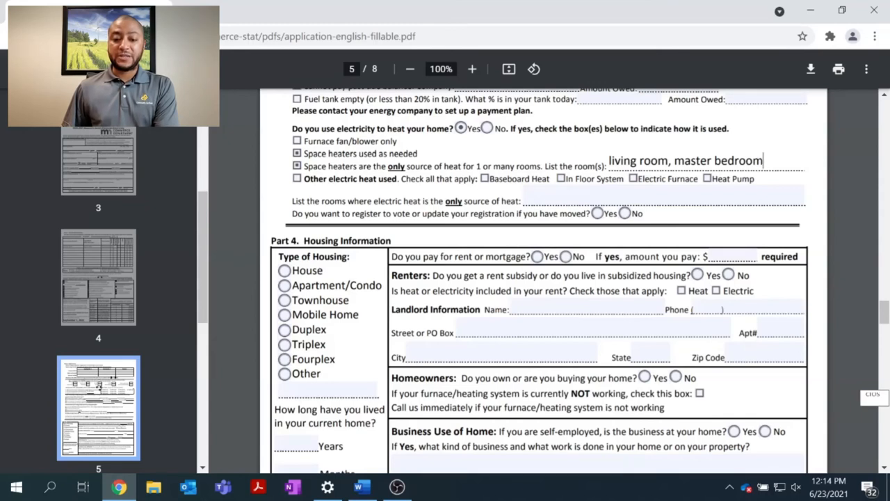
{"action": "mouse_move", "coordinate": [790, 184]}
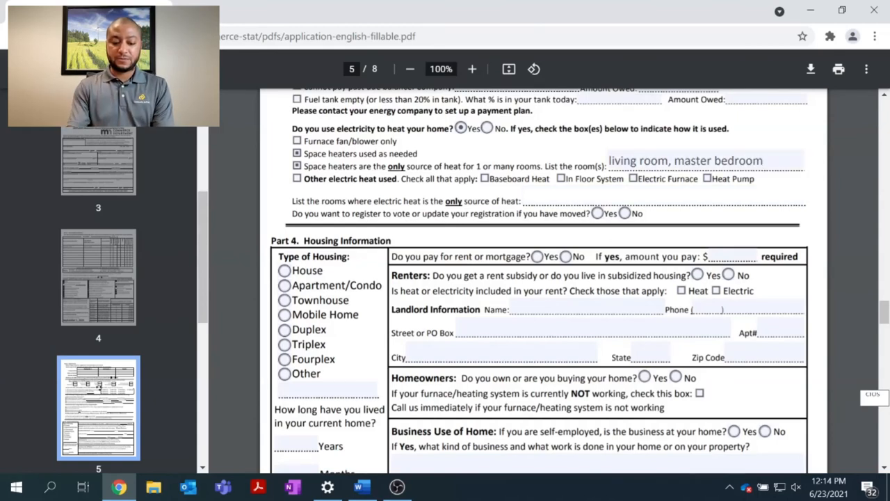
{"action": "type", "text": "upp"}
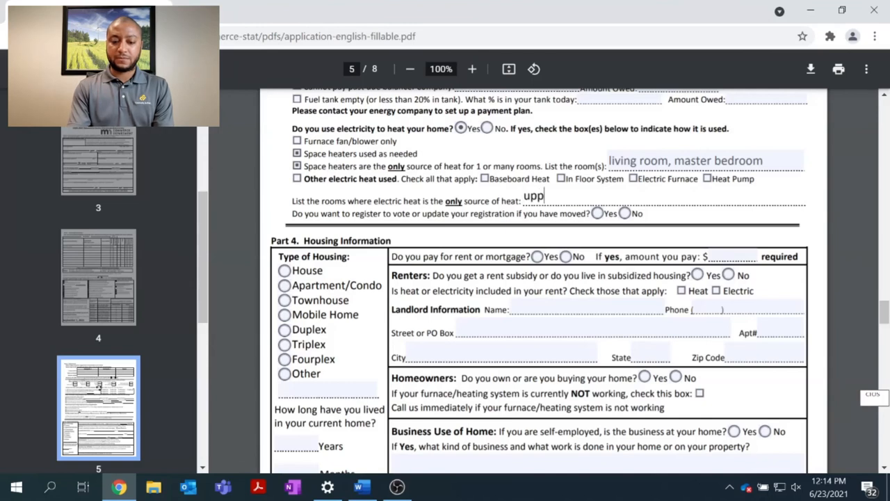
{"action": "type", "text": "stairs bedroom"}
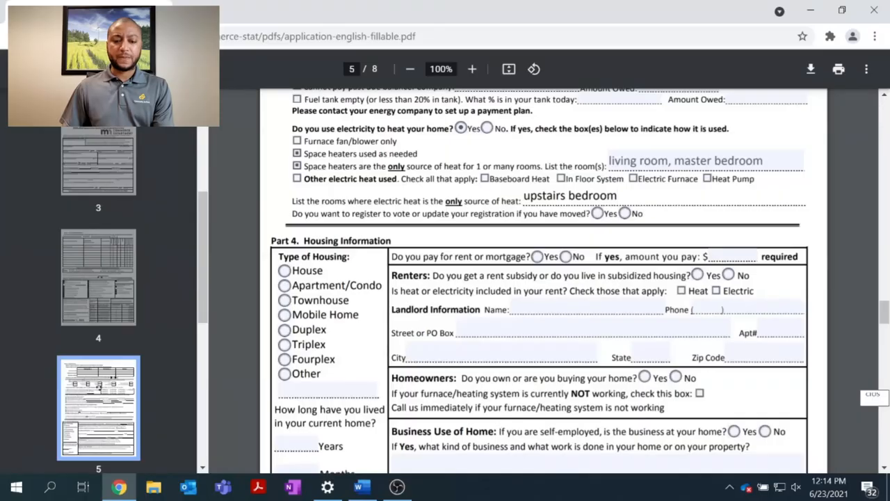
Step: Answer No to the voter registration question
{"action": "scroll", "scroll_direction": "down", "scroll_amount": 3}
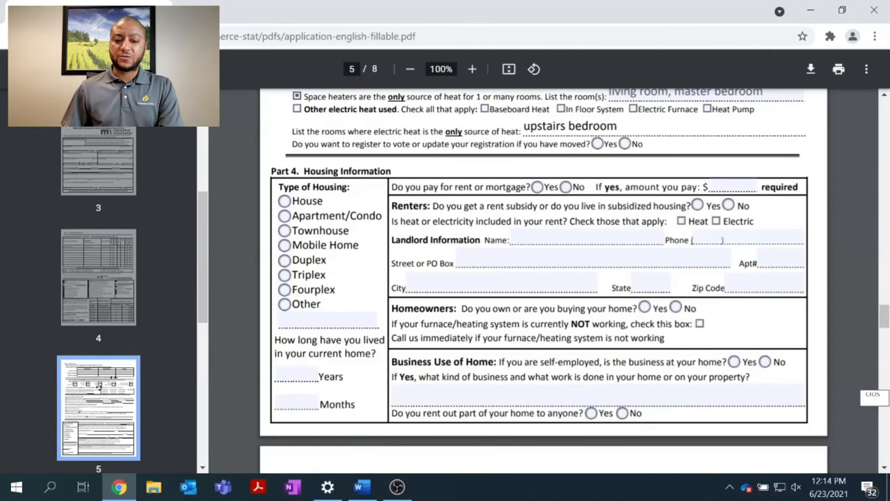
{"action": "mouse_move", "coordinate": [271, 150]}
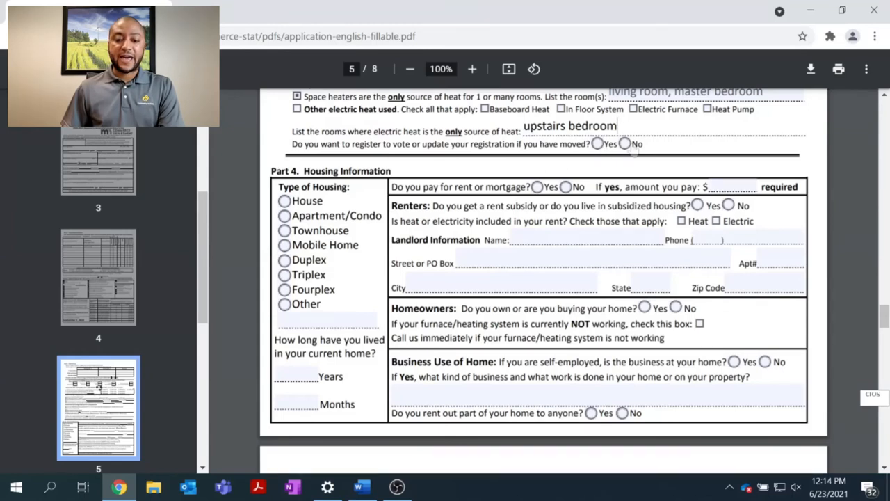
{"action": "left_click", "coordinate": [624, 144]}
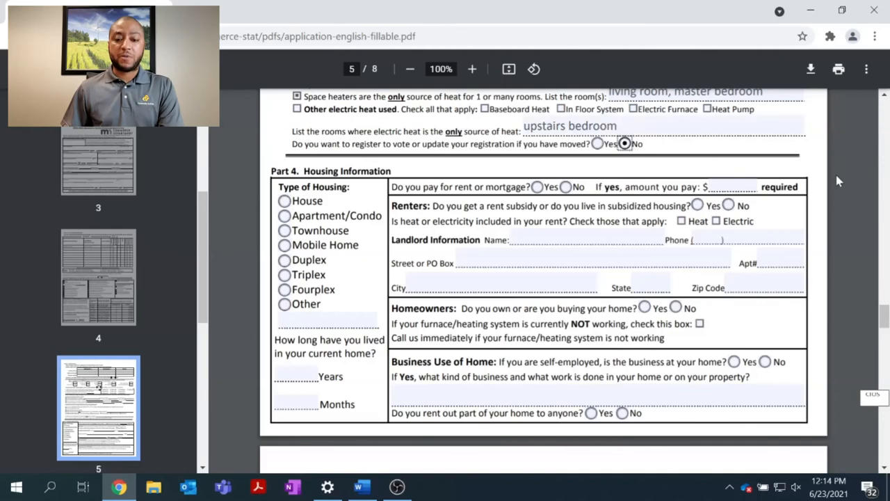